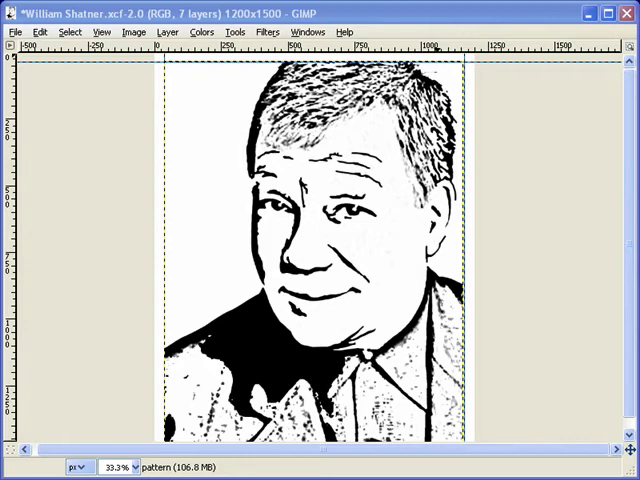
{"action": "mouse_move", "coordinate": [558, 392]}
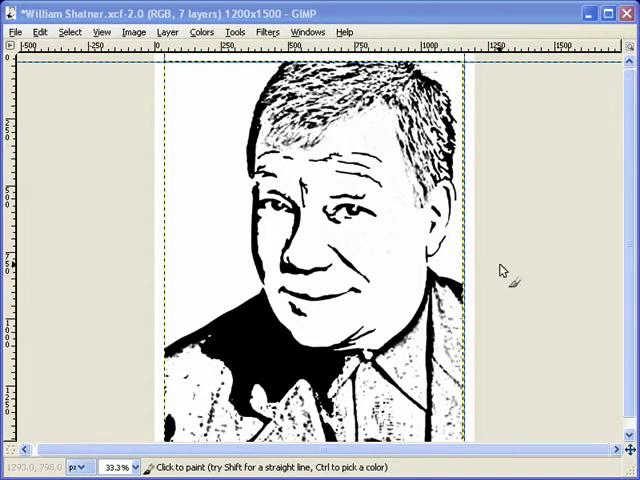
{"action": "mouse_move", "coordinate": [460, 195]}
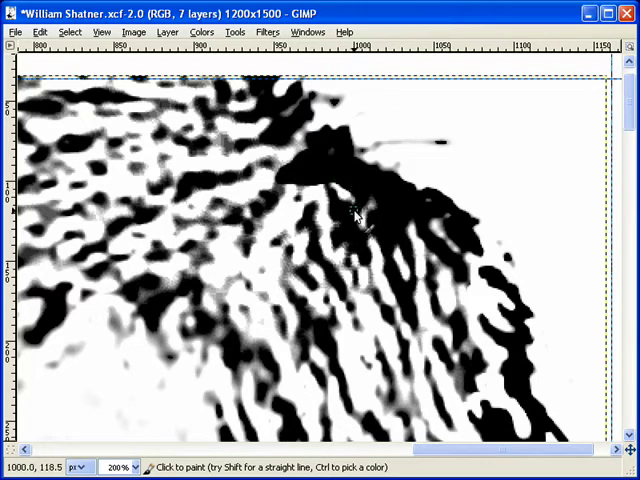
{"action": "mouse_move", "coordinate": [322, 195]}
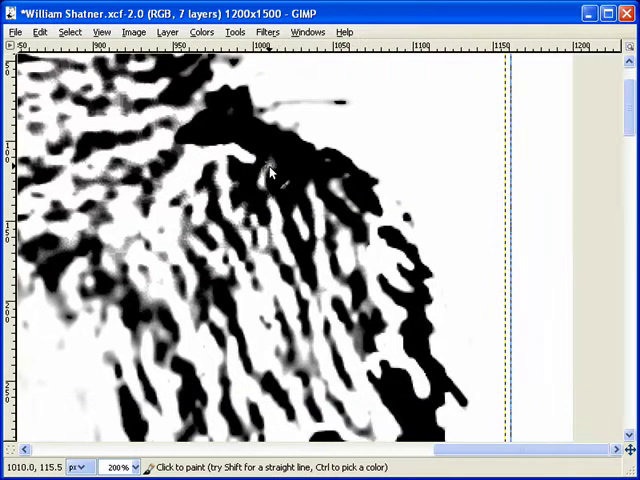
Zoom in on the top-right hair and pencil white over the stray line
{"action": "scroll", "scroll_direction": "down", "scroll_amount": 3}
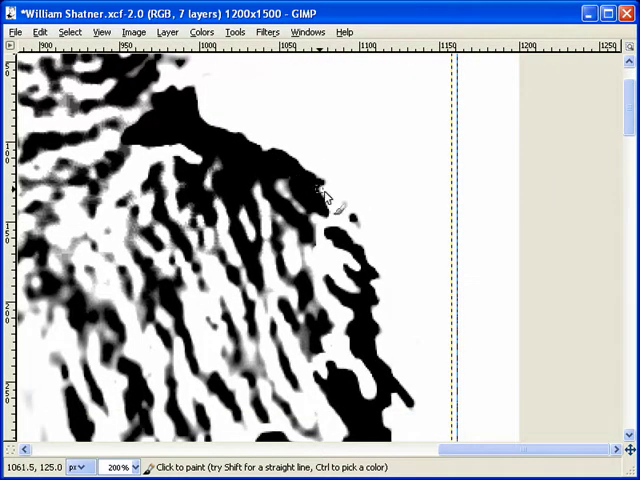
{"action": "left_click", "coordinate": [131, 467]}
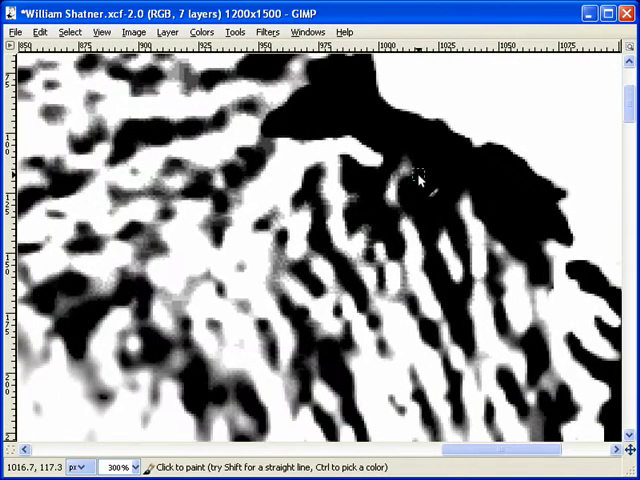
Pencil solid black along the top hair edge at 400%, filling the grey gaps
{"action": "left_click", "coordinate": [396, 162]}
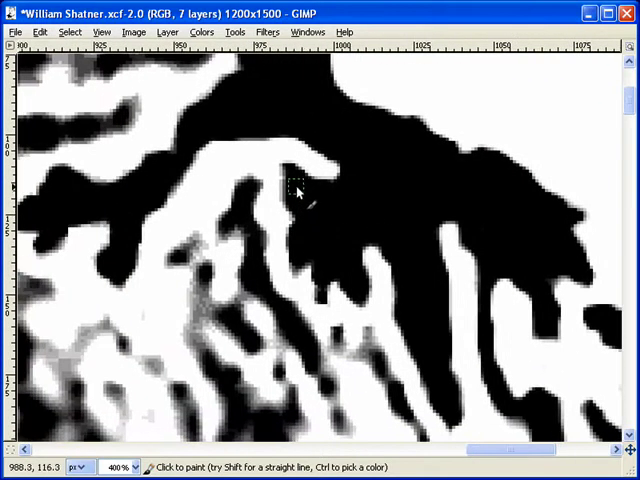
Pencil over grey smudges in the lower hair strands with black or white at 300%
{"action": "left_click", "coordinate": [288, 184]}
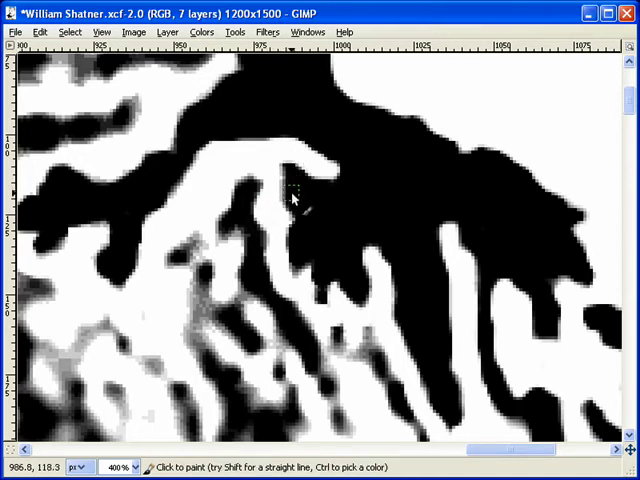
{"action": "left_click", "coordinate": [308, 220]}
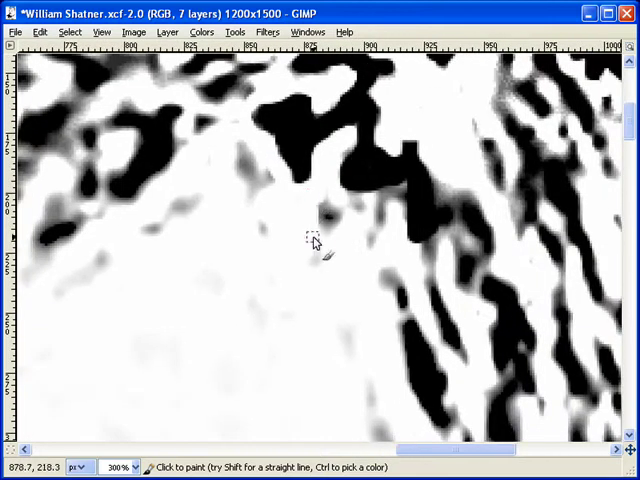
{"action": "mouse_move", "coordinate": [339, 205]}
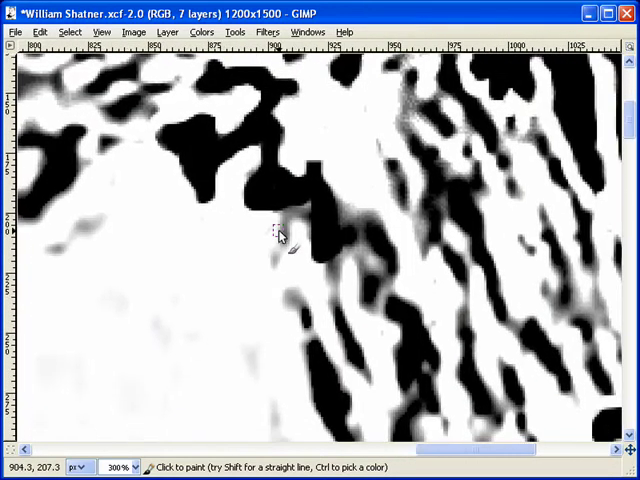
Repaint grey smudges among the diagonal strands lower on the right side
{"action": "left_click", "coordinate": [305, 236]}
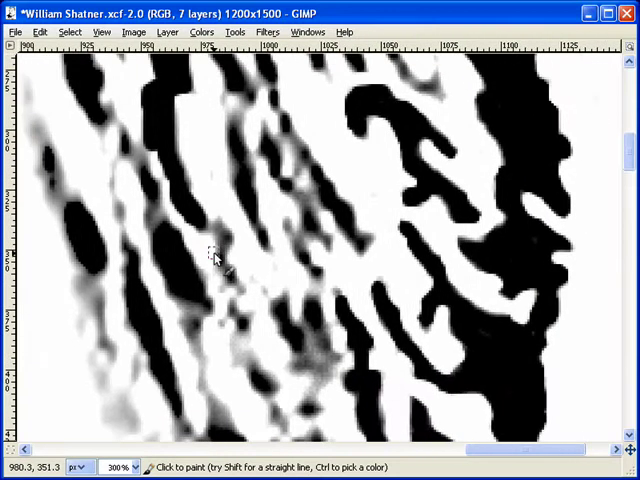
{"action": "mouse_move", "coordinate": [211, 218]}
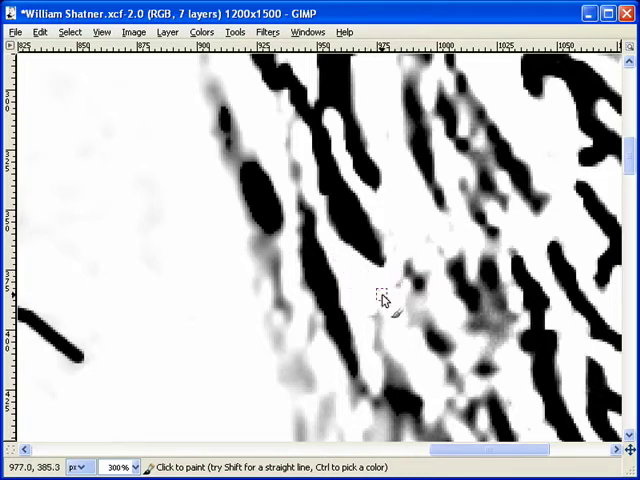
{"action": "mouse_move", "coordinate": [348, 288]}
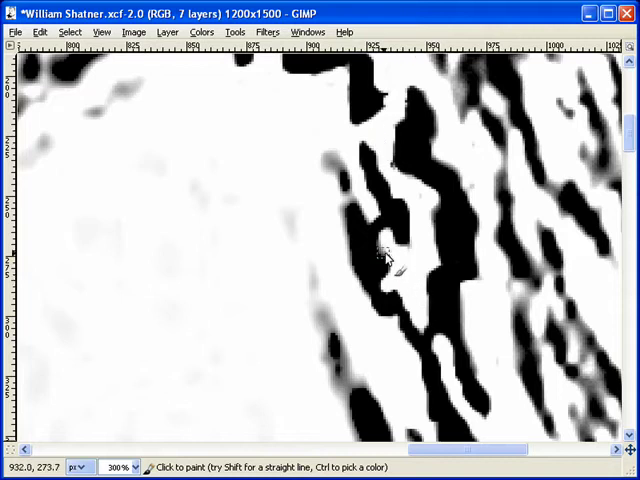
Brush white or black over the grey smudges beside the dark edge streak
{"action": "left_click", "coordinate": [387, 250]}
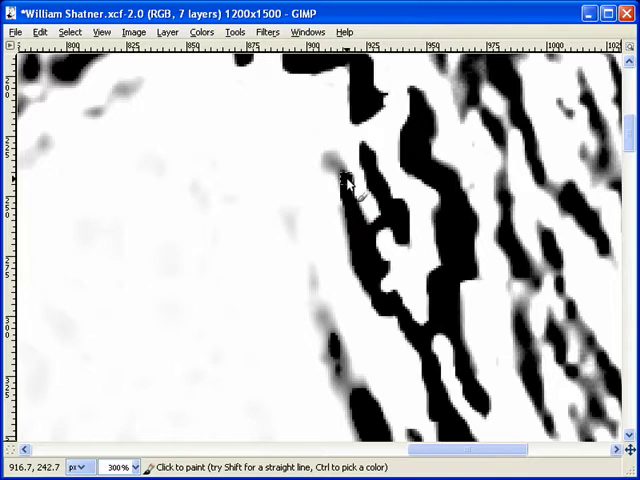
{"action": "left_click_drag", "start_coordinate": [348, 185], "coordinate": [358, 258]}
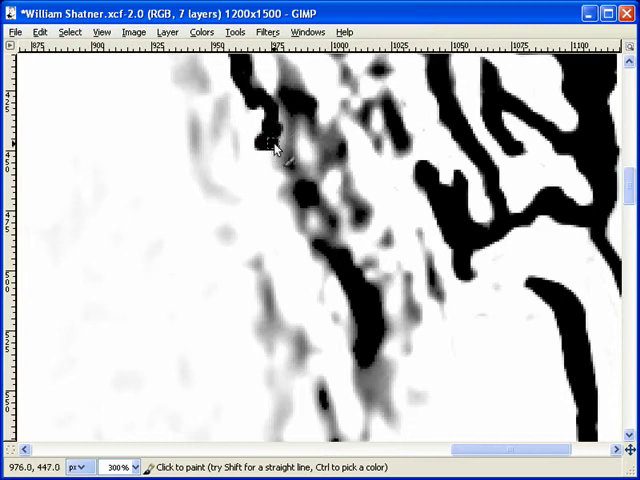
Brush out the grey shading beside the dark curved strand near the background
{"action": "left_click_drag", "start_coordinate": [280, 150], "coordinate": [325, 270]}
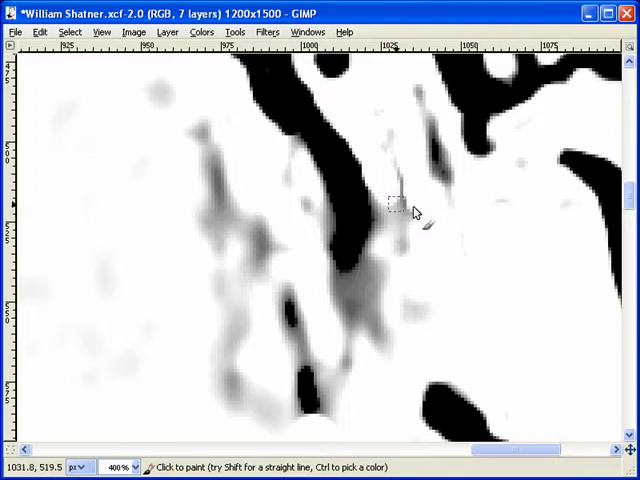
Draw straight black Paintbrush segments at 400% to close the gap in the streak
{"action": "left_click", "coordinate": [343, 275]}
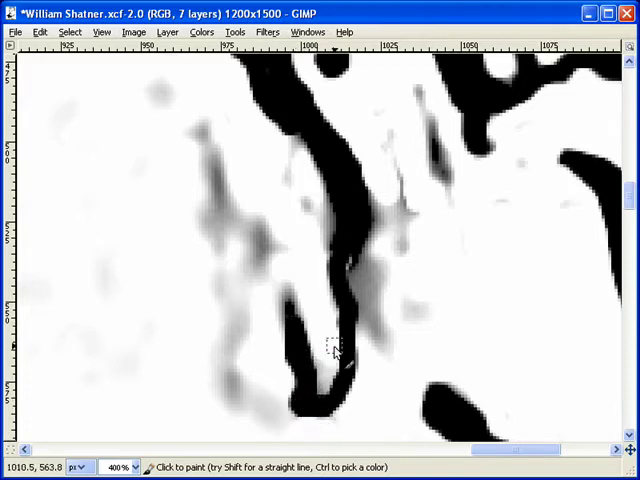
{"action": "left_click", "coordinate": [372, 287]}
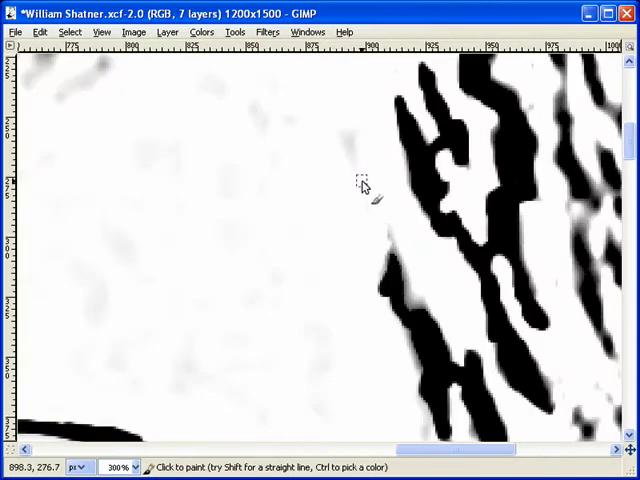
{"action": "mouse_move", "coordinate": [372, 267]}
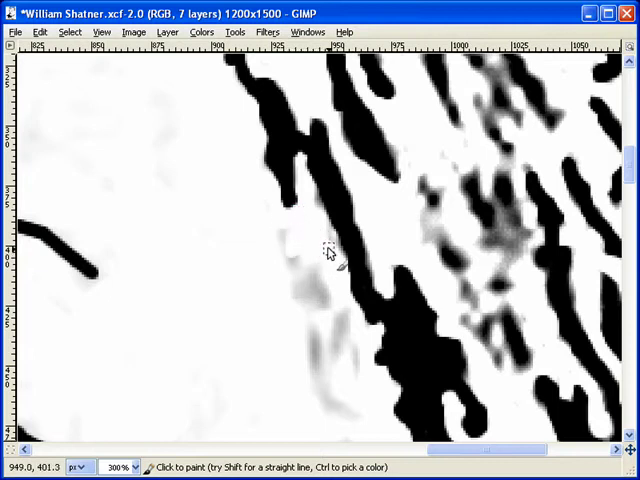
{"action": "mouse_move", "coordinate": [328, 225]}
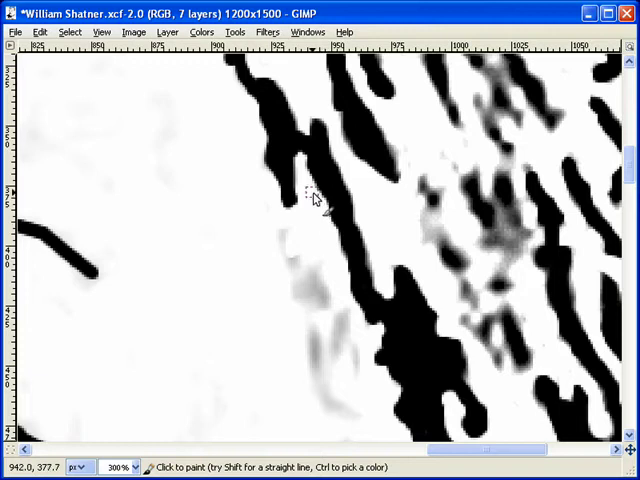
Extend the black line upward along the diagonal strand and whiten its grey blotches
{"action": "left_click", "coordinate": [375, 320]}
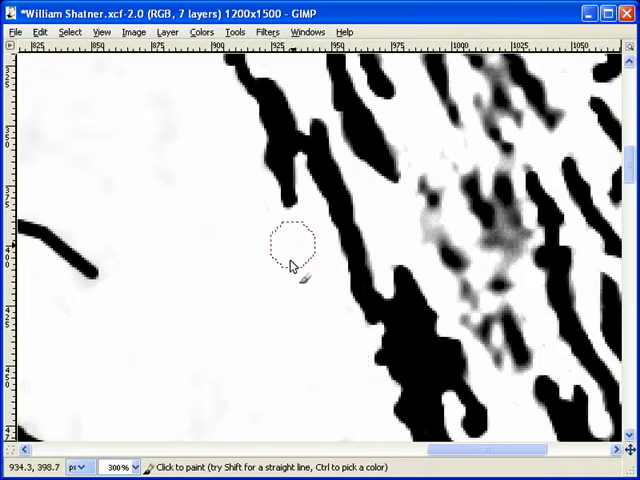
{"action": "scroll", "scroll_direction": "right", "scroll_amount": 3}
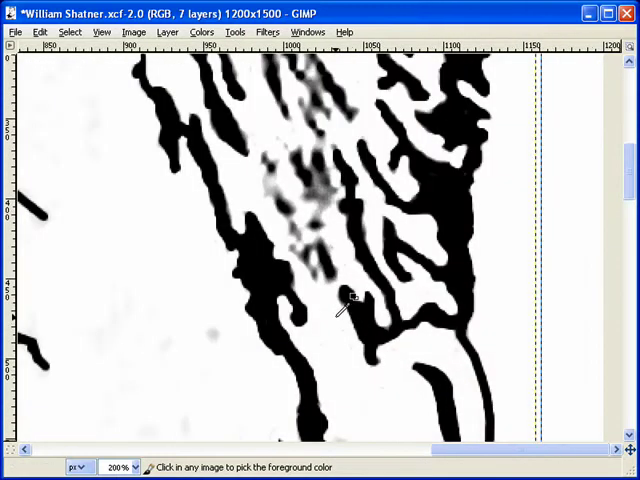
Zoom to 400% and fill the stroke gap and grey cluster with solid black
{"action": "key", "text": "plus"}
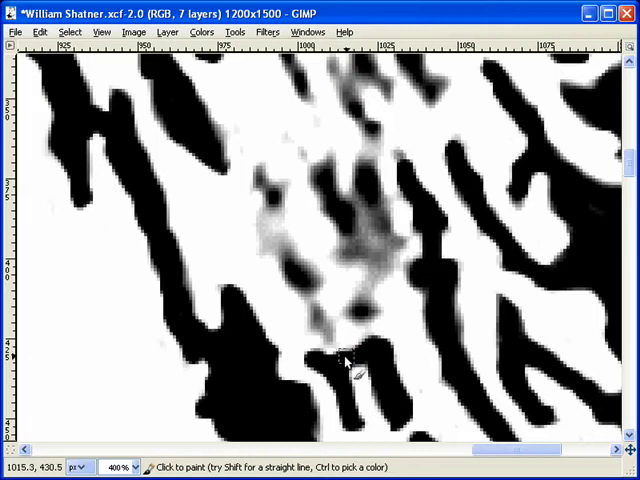
{"action": "left_click", "coordinate": [375, 348]}
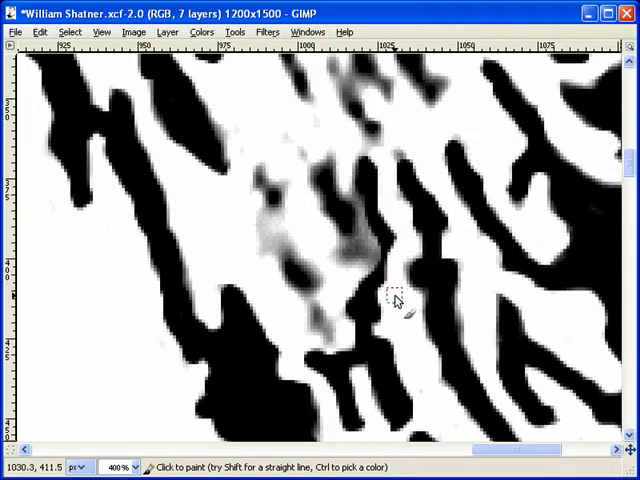
{"action": "mouse_move", "coordinate": [382, 186]}
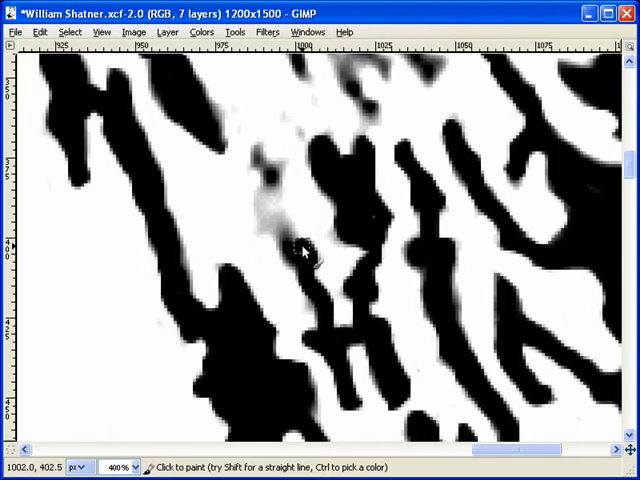
{"action": "left_click", "coordinate": [268, 198]}
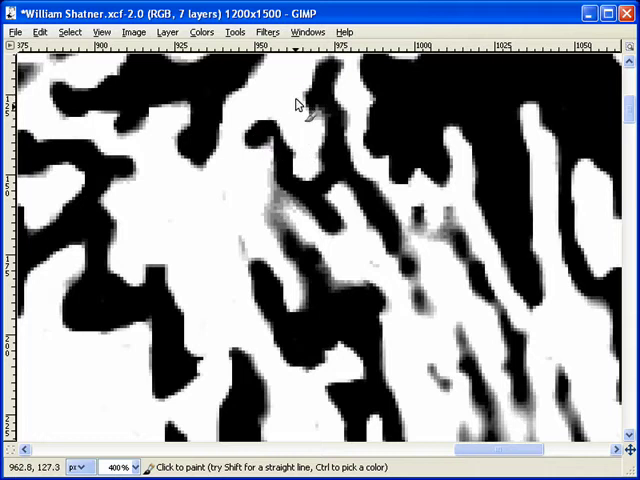
{"action": "mouse_move", "coordinate": [305, 167]}
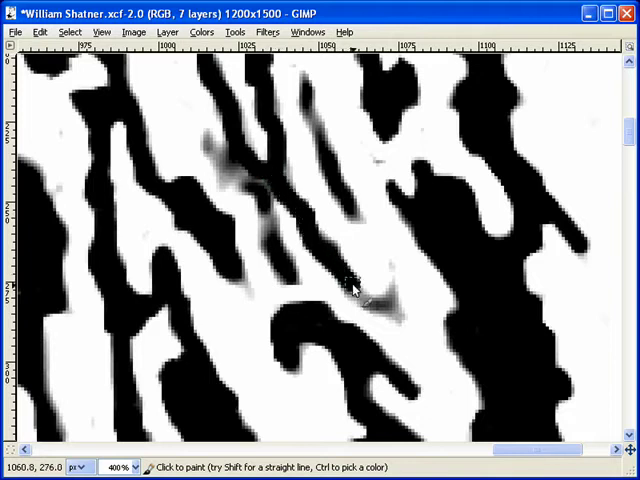
Paint white over the grey smears between the black strands at 400% zoom
{"action": "left_click", "coordinate": [385, 310]}
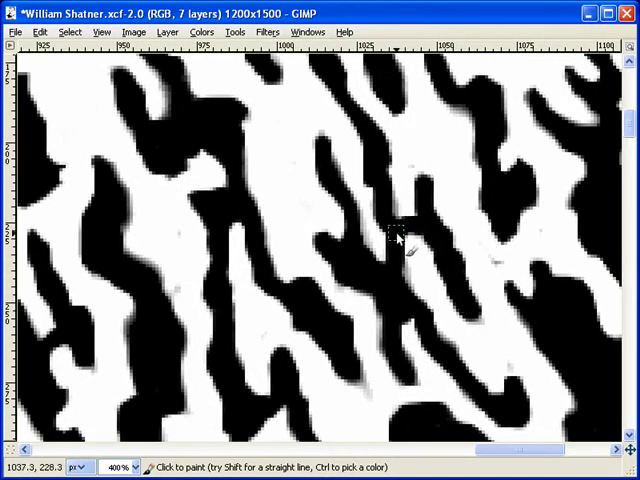
{"action": "mouse_move", "coordinate": [408, 211]}
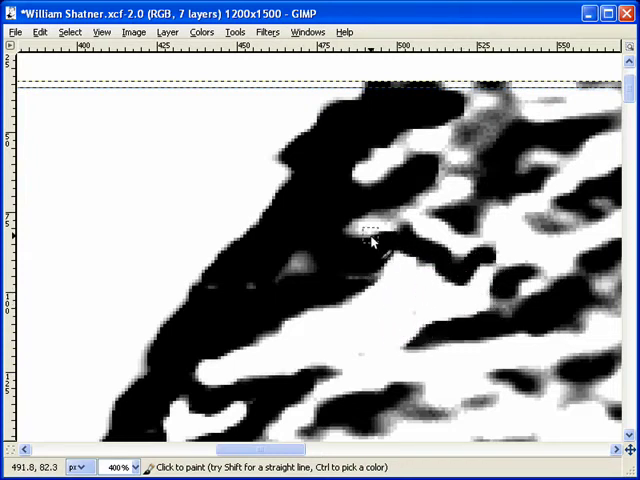
Paint over a stray grey speck just below the top margin
{"action": "scroll", "scroll_direction": "down", "scroll_amount": 3}
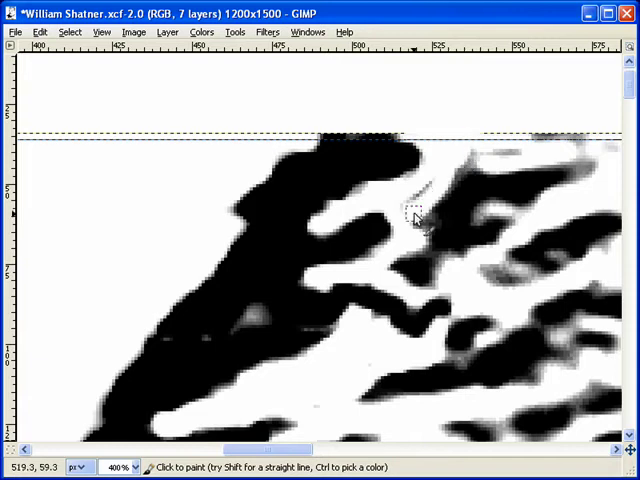
{"action": "mouse_move", "coordinate": [407, 299]}
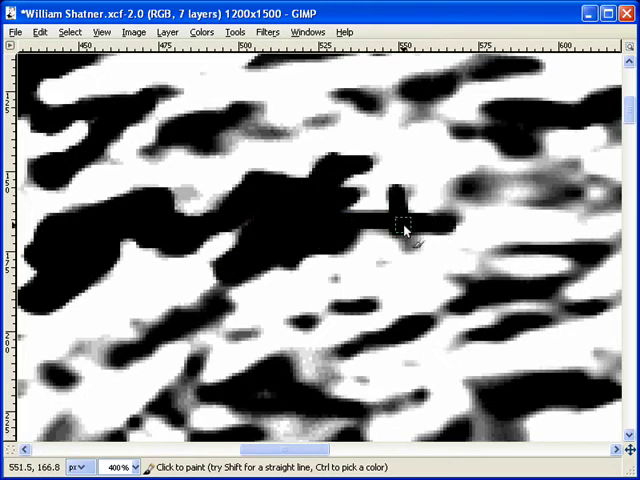
{"action": "left_click", "coordinate": [395, 228]}
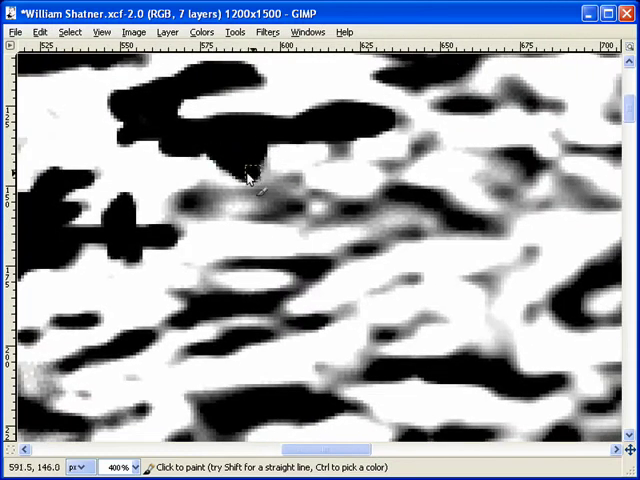
Brush a grey patch and the smudge between black blobs to white
{"action": "left_click_drag", "start_coordinate": [250, 175], "coordinate": [395, 125]}
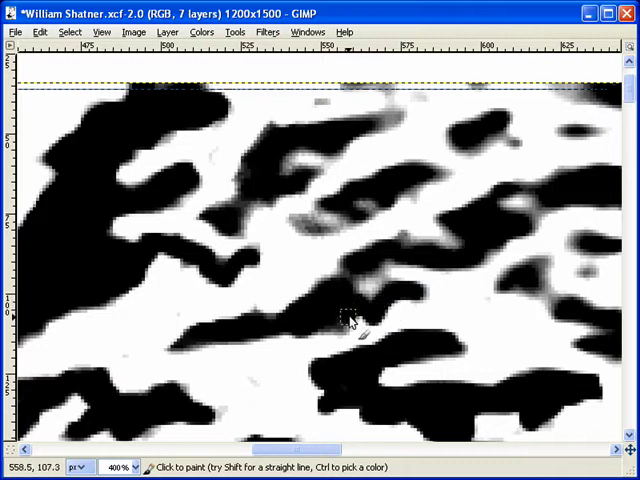
{"action": "mouse_move", "coordinate": [340, 285]}
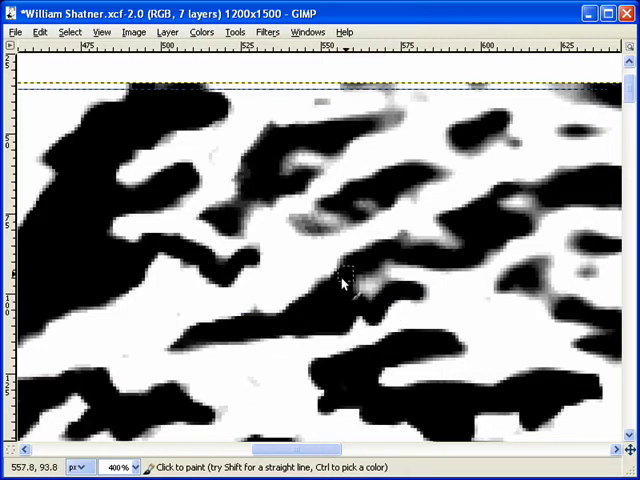
{"action": "left_click", "coordinate": [372, 295]}
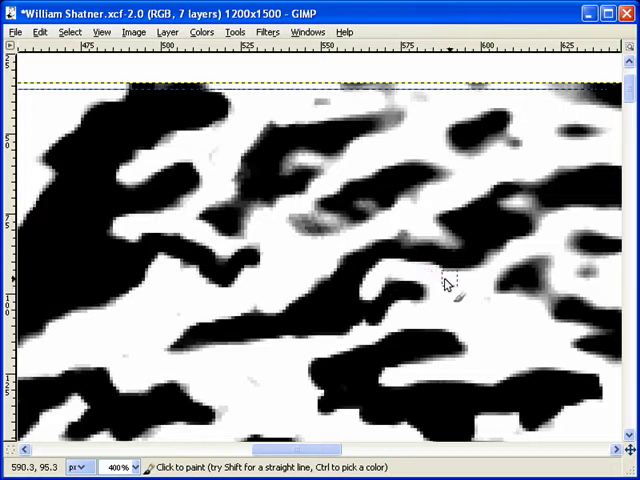
{"action": "scroll", "scroll_direction": "down", "scroll_amount": 3}
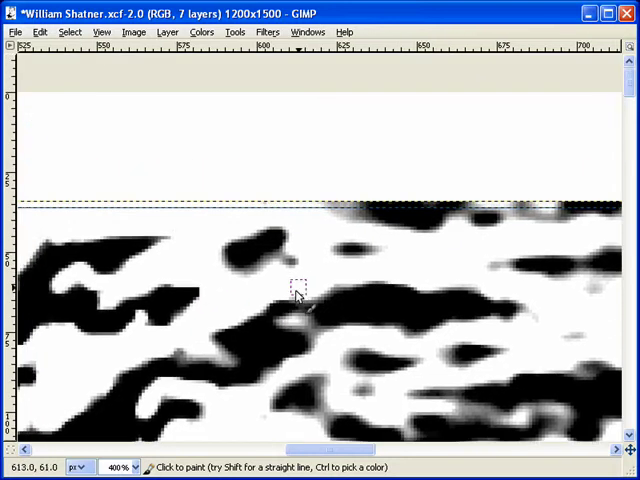
{"action": "mouse_move", "coordinate": [258, 287]}
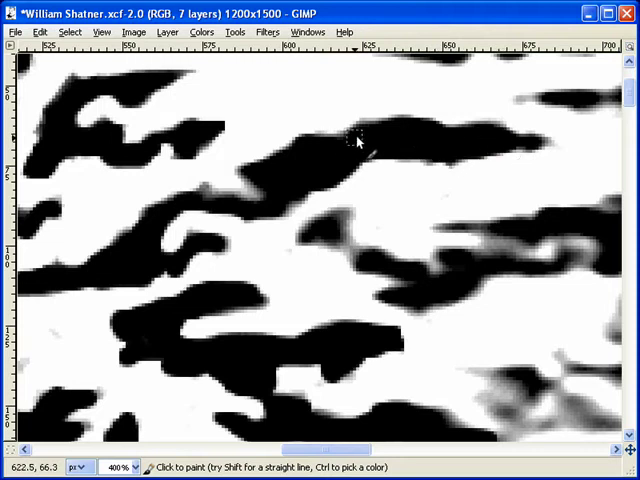
Fill the white hole inside a black strand
{"action": "scroll", "scroll_direction": "down", "scroll_amount": 3}
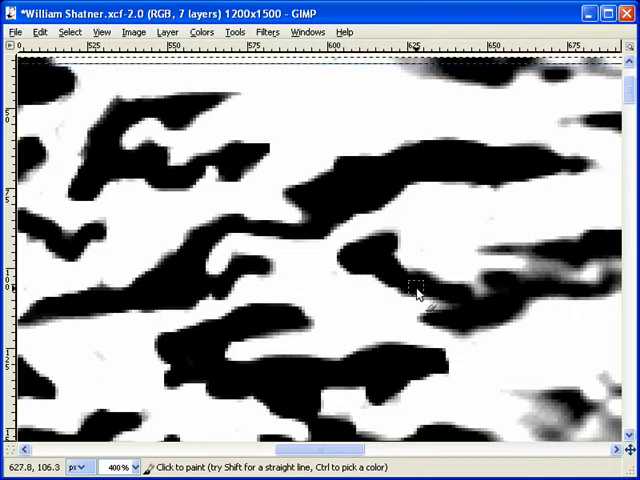
{"action": "scroll", "scroll_direction": "right", "scroll_amount": 3}
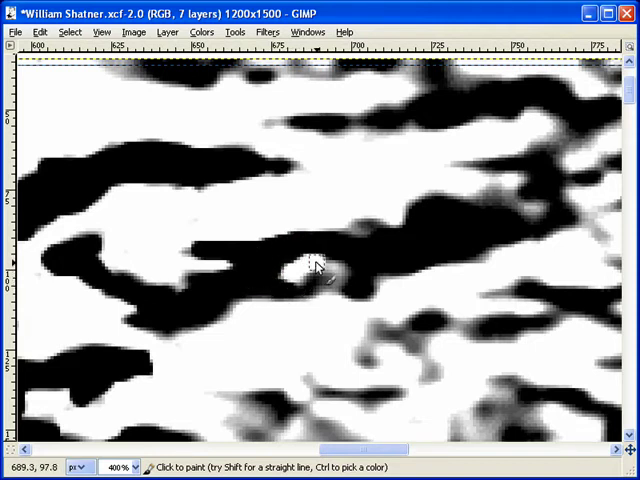
{"action": "left_click", "coordinate": [308, 278]}
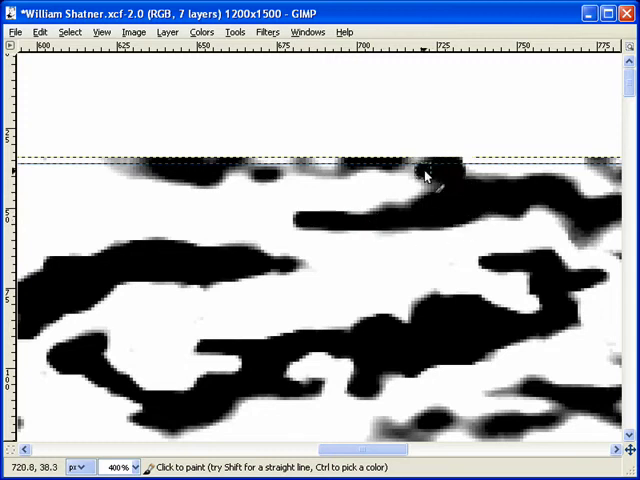
Paint a solid black band along the pattern's top edge and dab remaining gaps
{"action": "left_click_drag", "start_coordinate": [425, 170], "coordinate": [130, 170]}
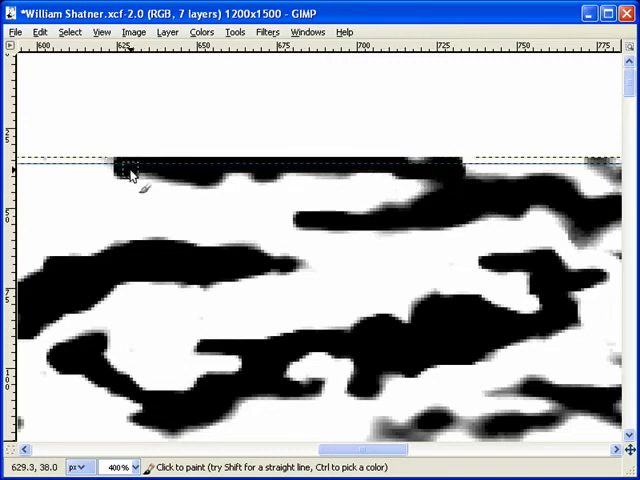
{"action": "left_click_drag", "start_coordinate": [130, 165], "coordinate": [365, 162]}
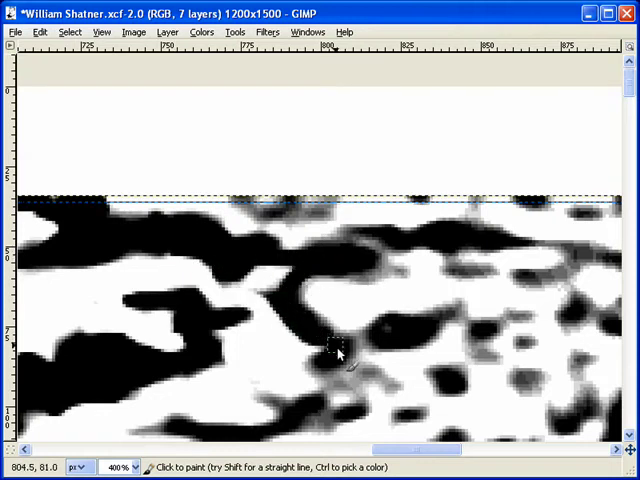
{"action": "left_click_drag", "start_coordinate": [340, 350], "coordinate": [450, 315]}
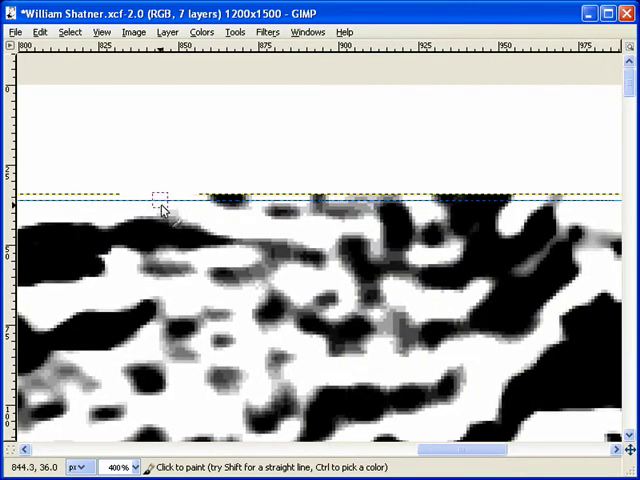
{"action": "left_click", "coordinate": [278, 218]}
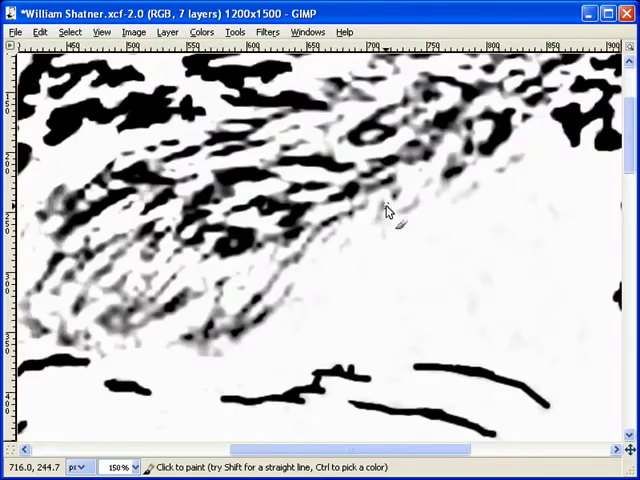
{"action": "scroll", "scroll_direction": "down", "scroll_amount": 3}
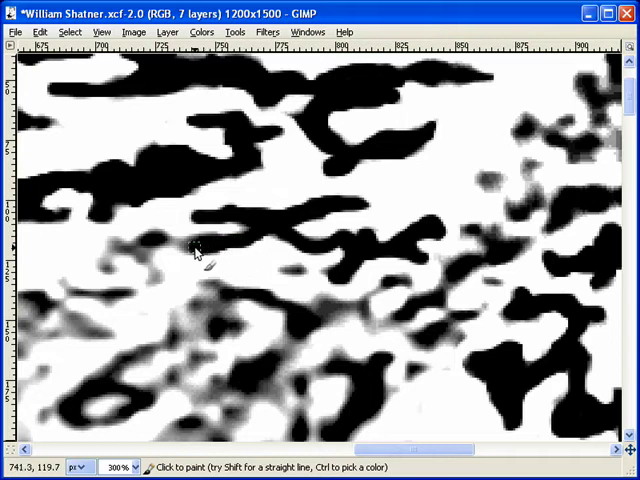
Paint the grey blobs near the top of the portrait solid black
{"action": "left_click_drag", "start_coordinate": [200, 250], "coordinate": [155, 280]}
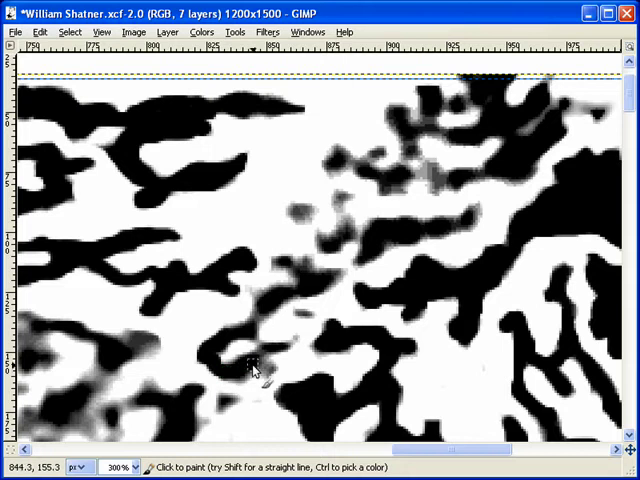
{"action": "mouse_move", "coordinate": [268, 360]}
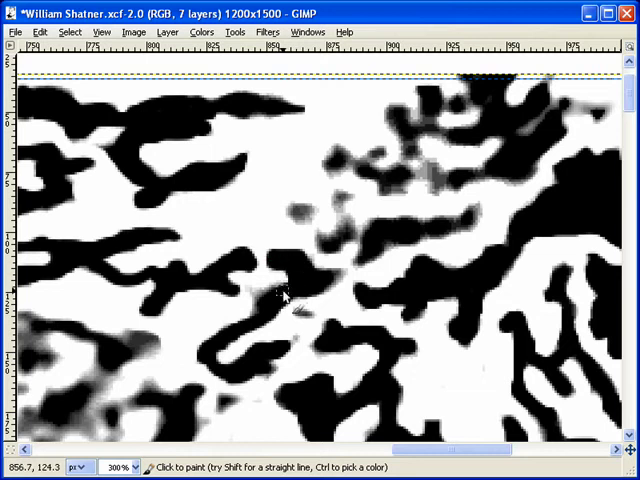
{"action": "mouse_move", "coordinate": [338, 282]}
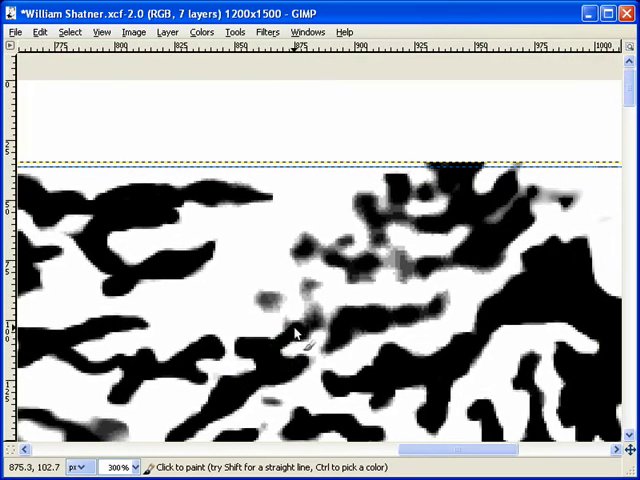
{"action": "mouse_move", "coordinate": [331, 348]}
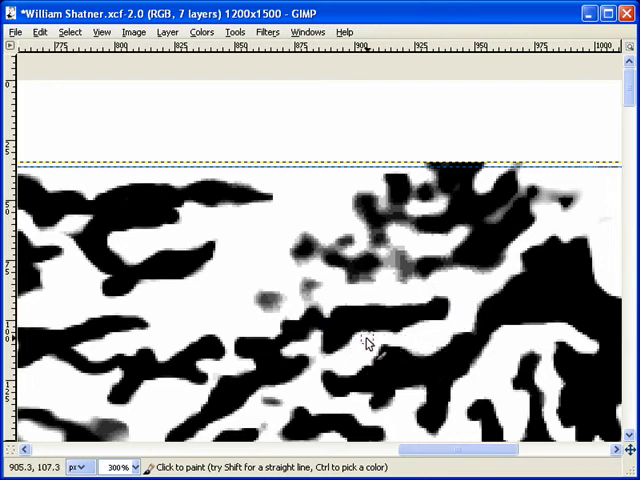
{"action": "mouse_move", "coordinate": [309, 303]}
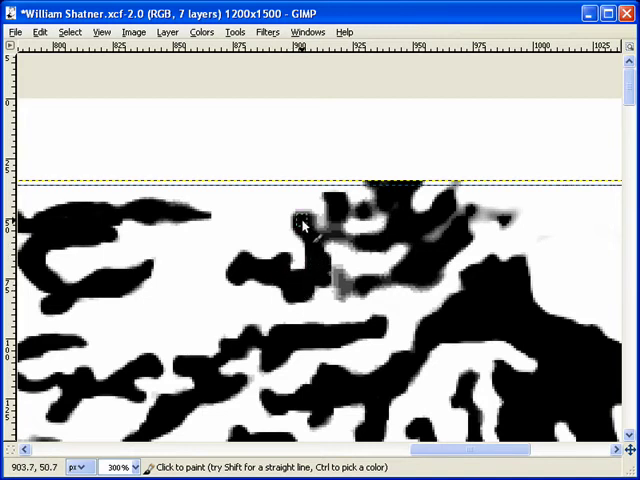
Fill a grey spot beneath the top edge with black
{"action": "left_click", "coordinate": [336, 204]}
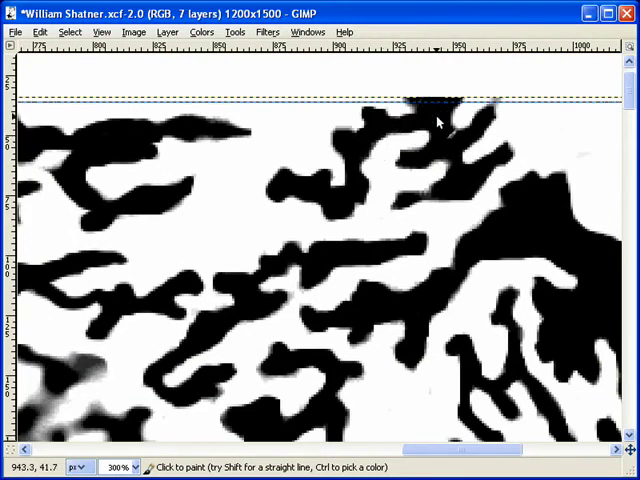
Touch up a spot near the top edge and whiten a grey speck in the hair
{"action": "left_click", "coordinate": [457, 192]}
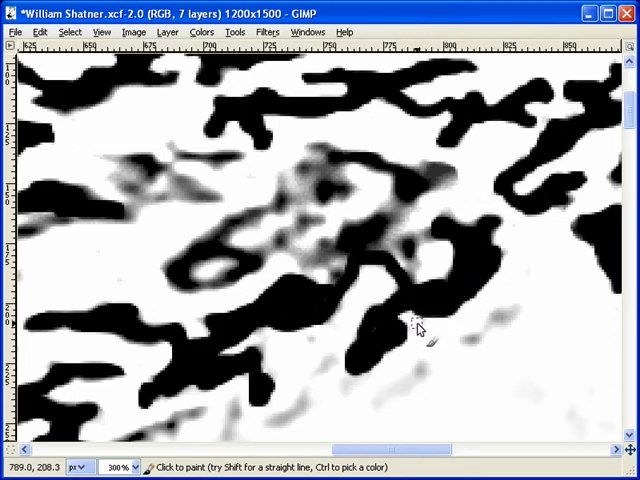
{"action": "mouse_move", "coordinate": [425, 396]}
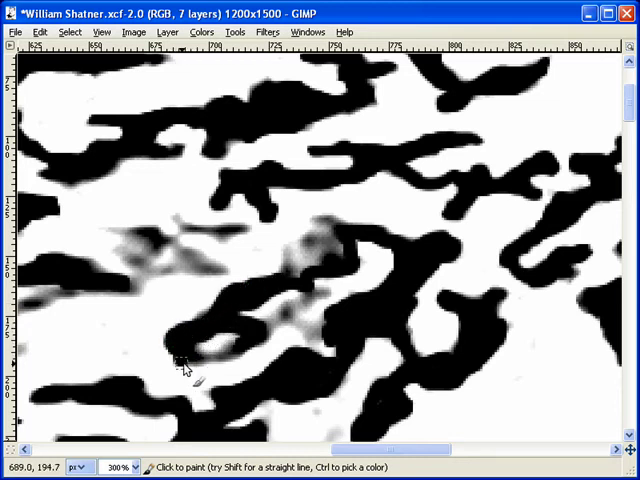
{"action": "mouse_move", "coordinate": [225, 340]}
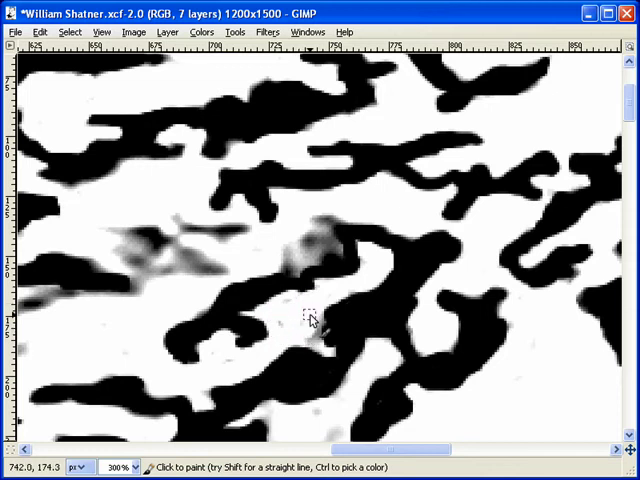
{"action": "left_click", "coordinate": [308, 306]}
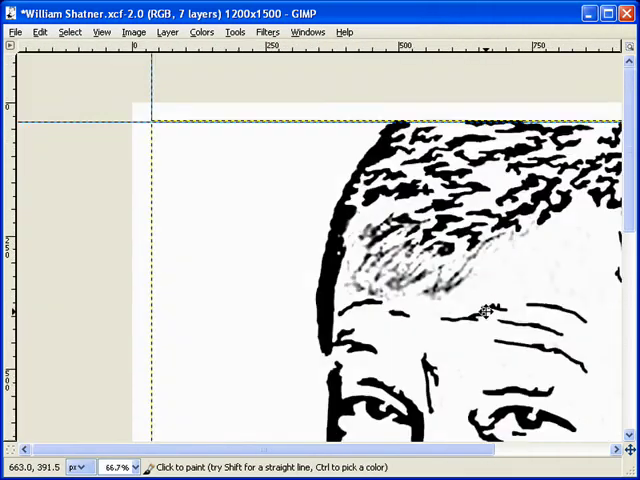
Clean grey specks near the hairline and paint a smooth black strand above the forehead
{"action": "left_click", "coordinate": [117, 467]}
{"action": "type", "text": "300"}
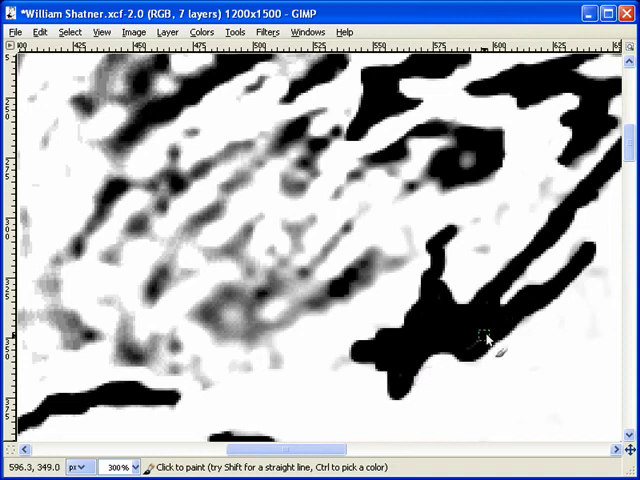
{"action": "mouse_move", "coordinate": [523, 211]}
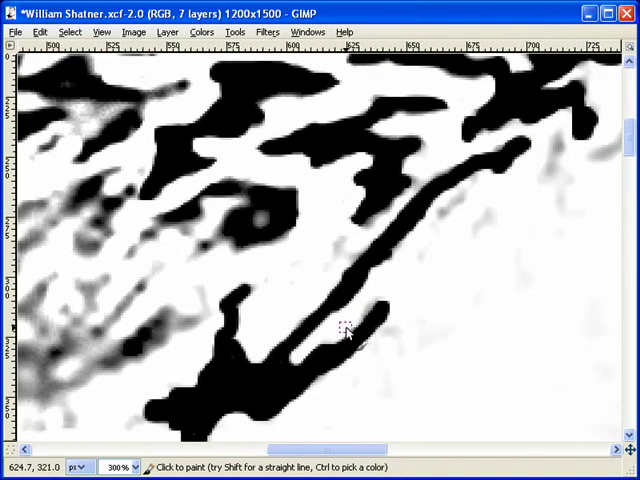
{"action": "mouse_move", "coordinate": [352, 322]}
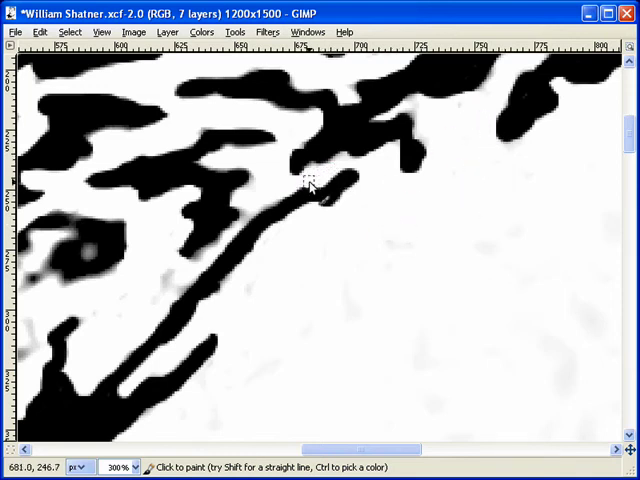
{"action": "left_click_drag", "start_coordinate": [310, 185], "coordinate": [222, 252]}
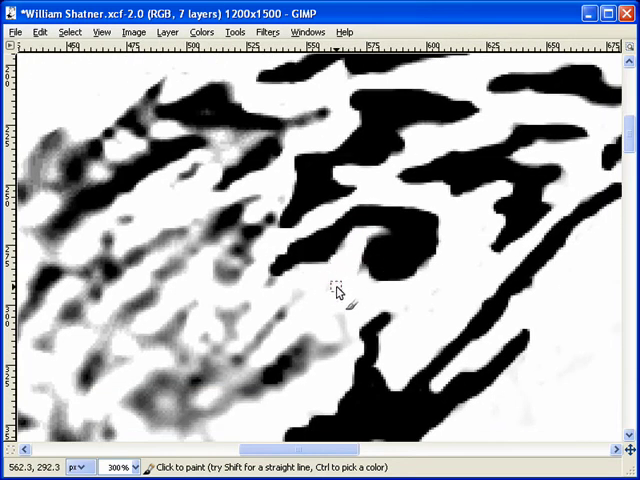
Start a black stroke across the grey hatched hair patch above the brow
{"action": "left_click", "coordinate": [390, 258]}
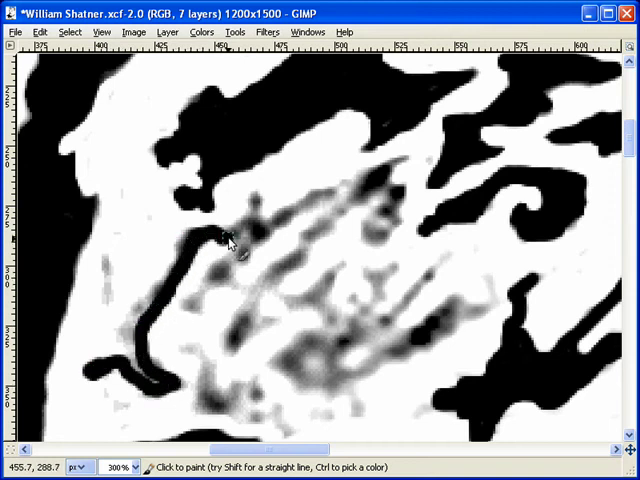
Paint another black strand through the grey hair patch
{"action": "left_click_drag", "start_coordinate": [228, 243], "coordinate": [240, 285]}
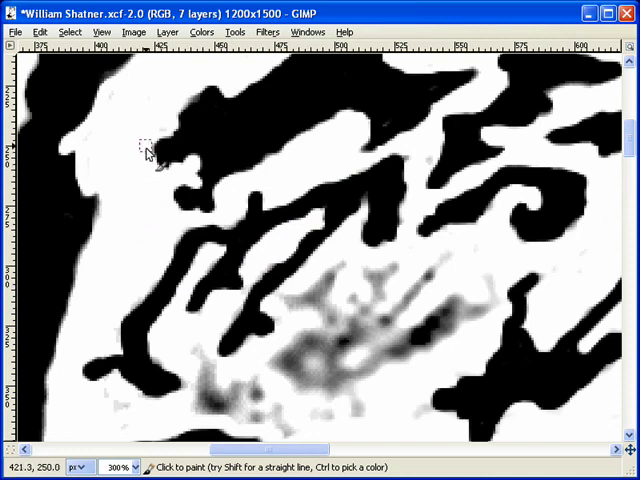
{"action": "mouse_move", "coordinate": [423, 167]}
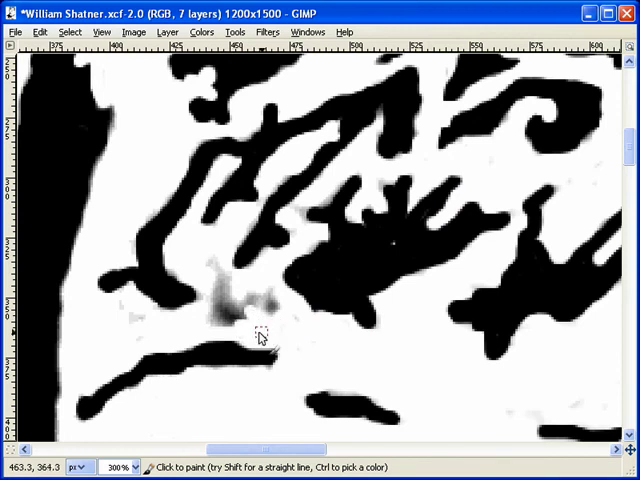
{"action": "mouse_move", "coordinate": [216, 250]}
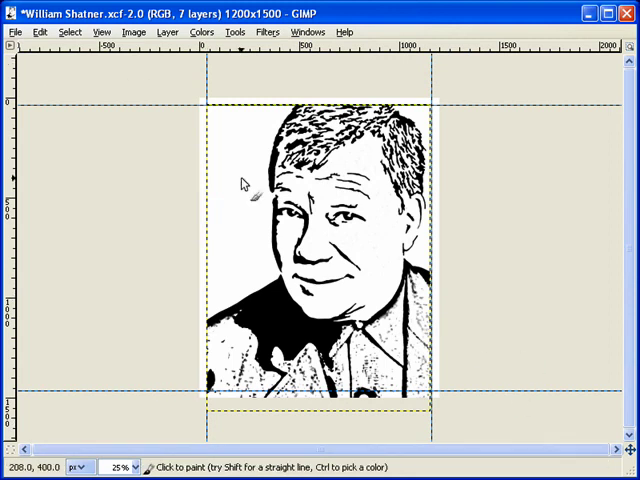
{"action": "mouse_move", "coordinate": [587, 137]}
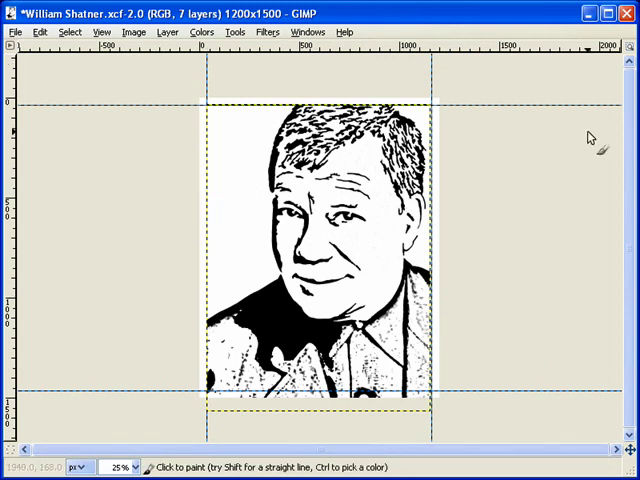
{"action": "mouse_move", "coordinate": [537, 276]}
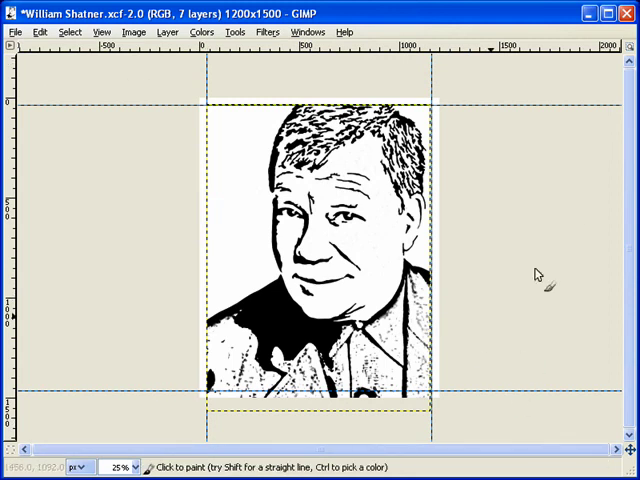
{"action": "mouse_move", "coordinate": [442, 416]}
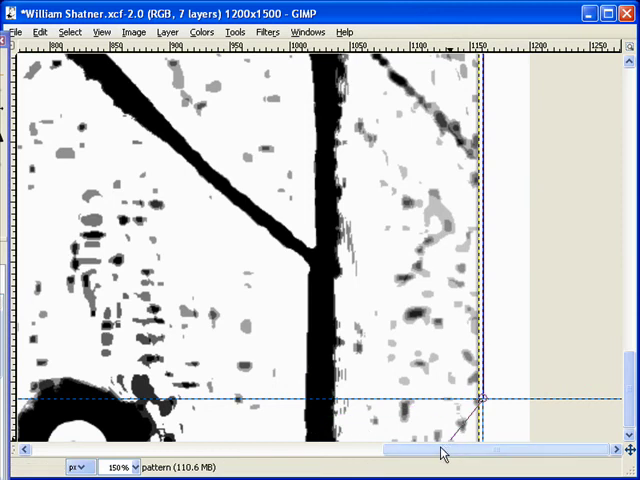
Close the Free Select outline around the shirt's upper edge
{"action": "scroll", "scroll_direction": "left", "scroll_amount": 3}
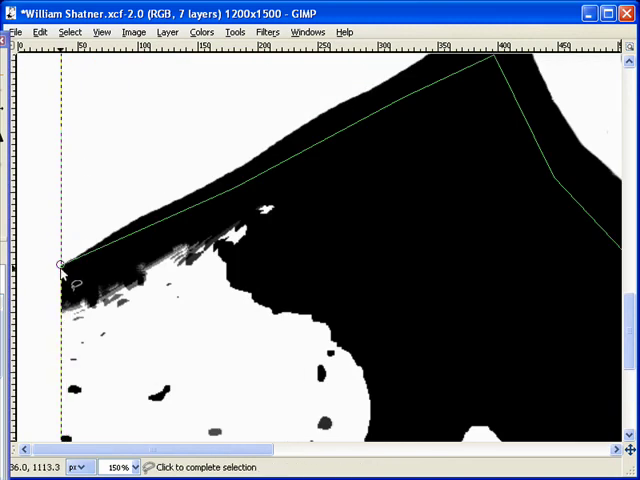
{"action": "left_click", "coordinate": [60, 267]}
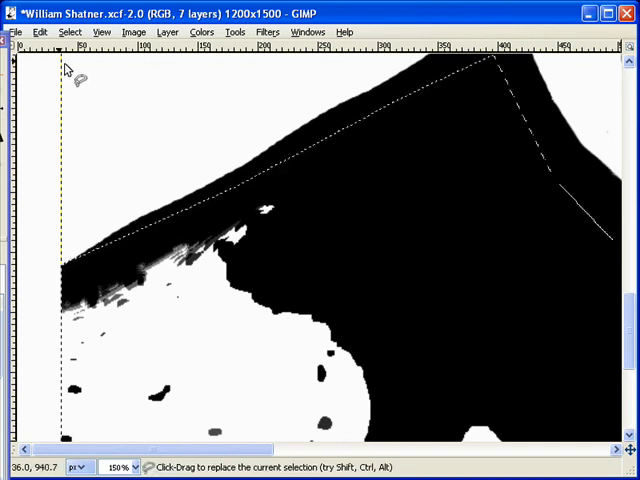
Fill the selected shirt area with the black foreground colour via Edit > Fill with FG Color
{"action": "left_click", "coordinate": [68, 42]}
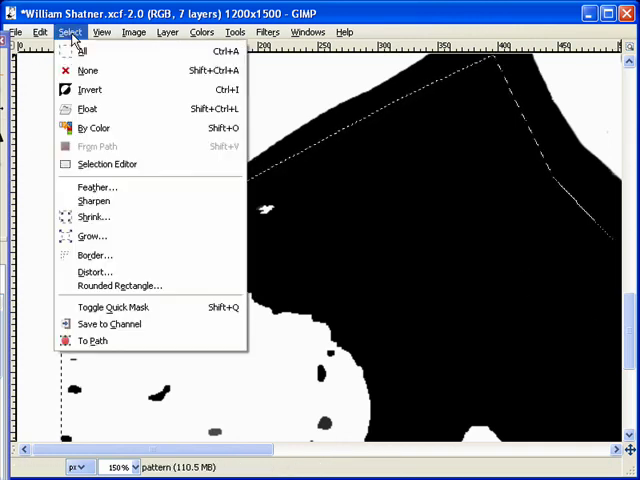
{"action": "left_click", "coordinate": [100, 33]}
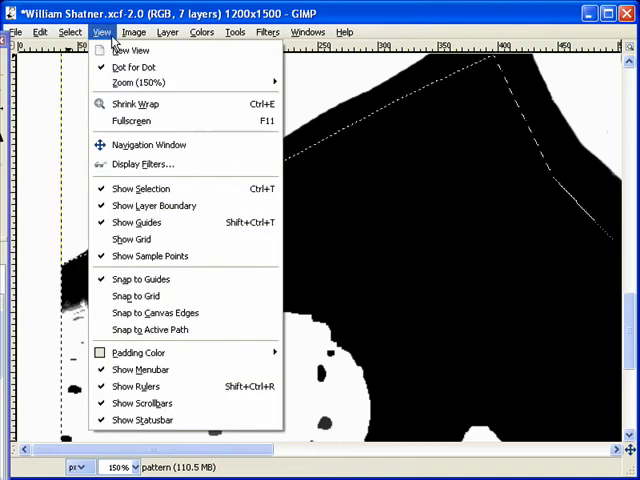
{"action": "left_click", "coordinate": [37, 32]}
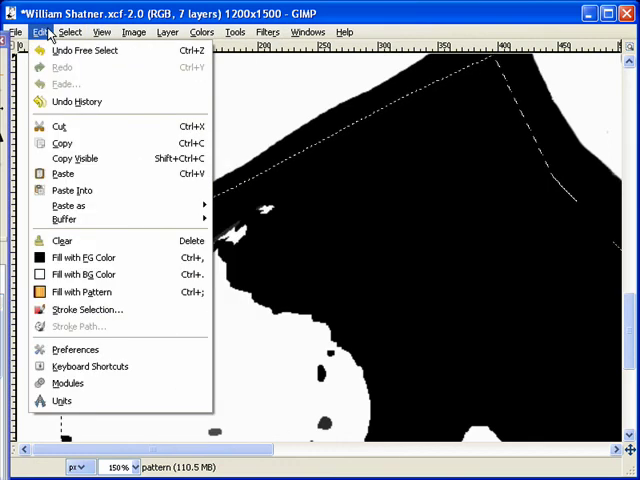
{"action": "mouse_move", "coordinate": [67, 205]}
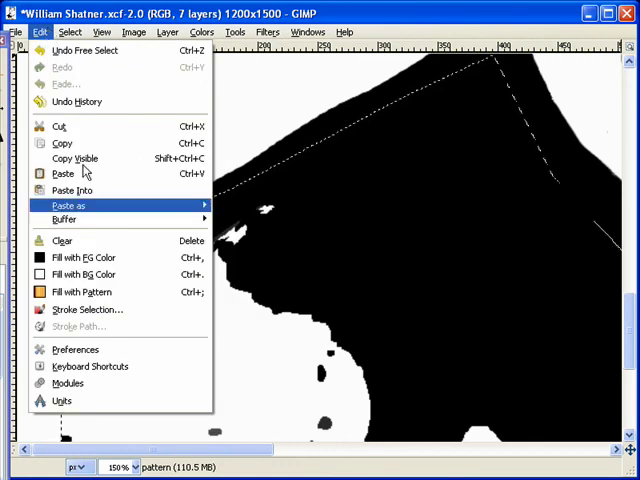
{"action": "mouse_move", "coordinate": [85, 258]}
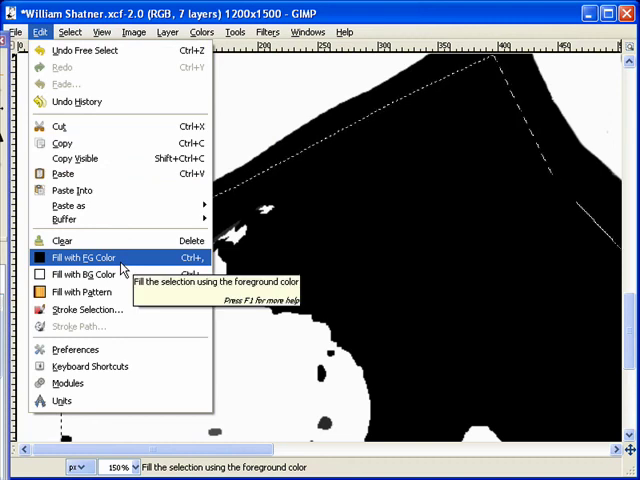
{"action": "left_click", "coordinate": [85, 257]}
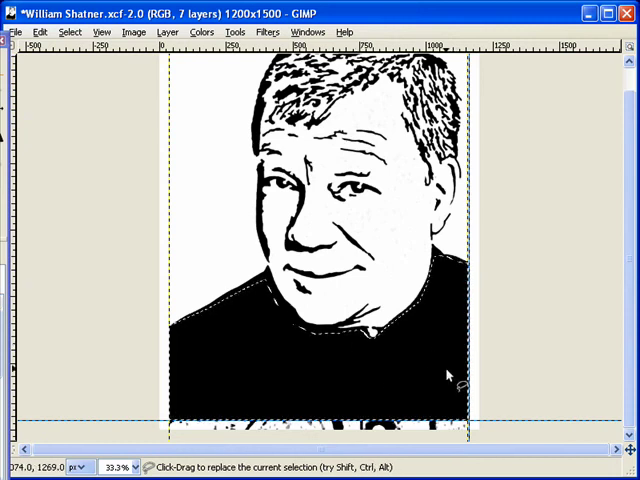
{"action": "mouse_move", "coordinate": [417, 382]}
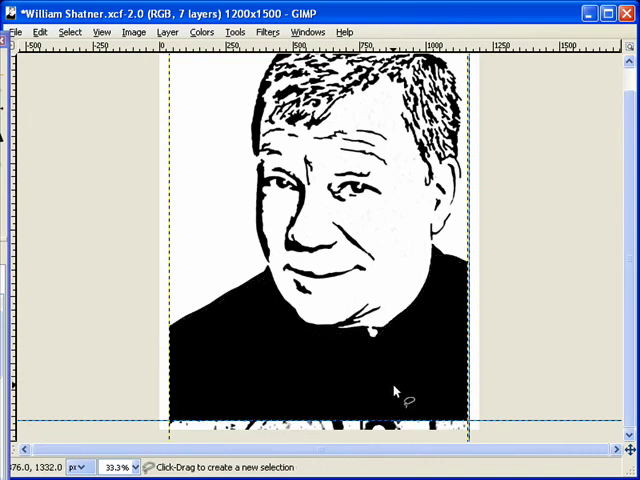
{"action": "mouse_move", "coordinate": [422, 318]}
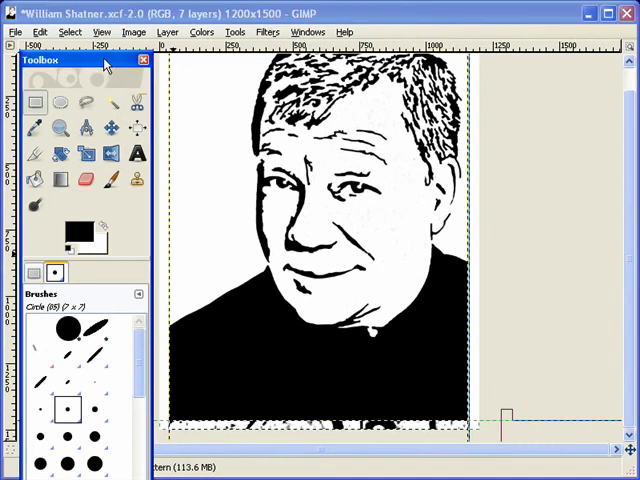
Close the Toolbox window so the finished portrait with its black shirt shows
{"action": "left_click", "coordinate": [40, 32]}
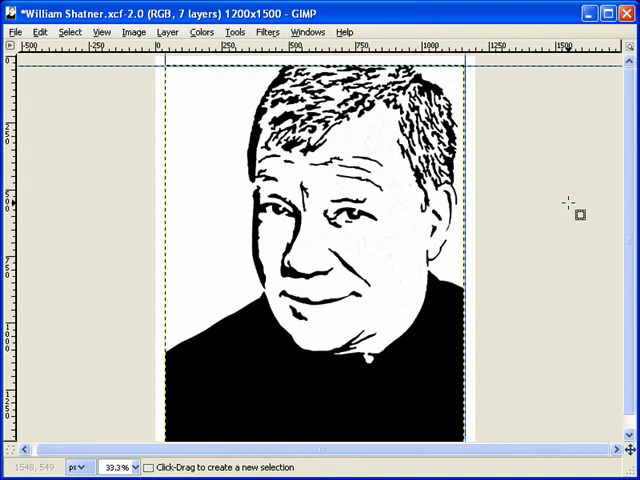
{"action": "mouse_move", "coordinate": [497, 308]}
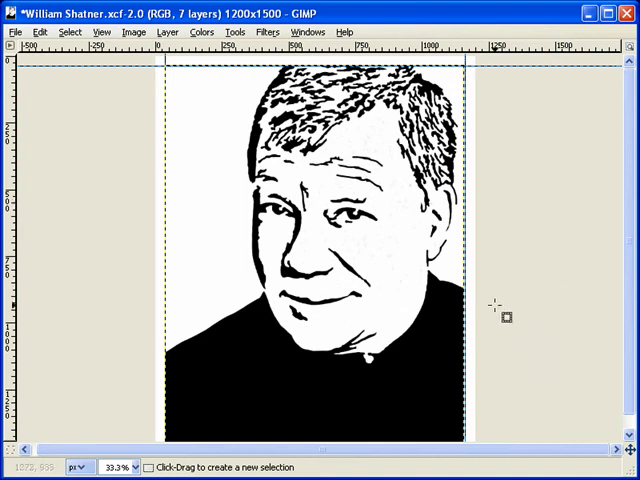